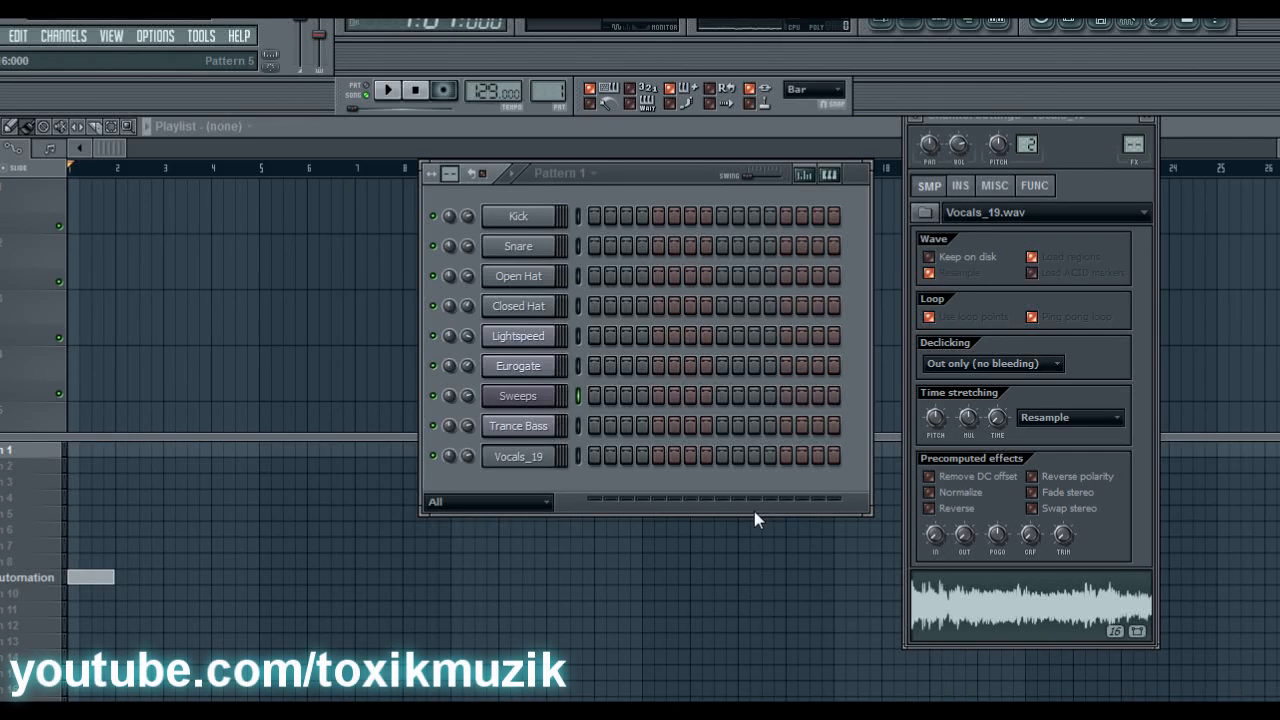
{"action": "mouse_move", "coordinate": [648, 186]}
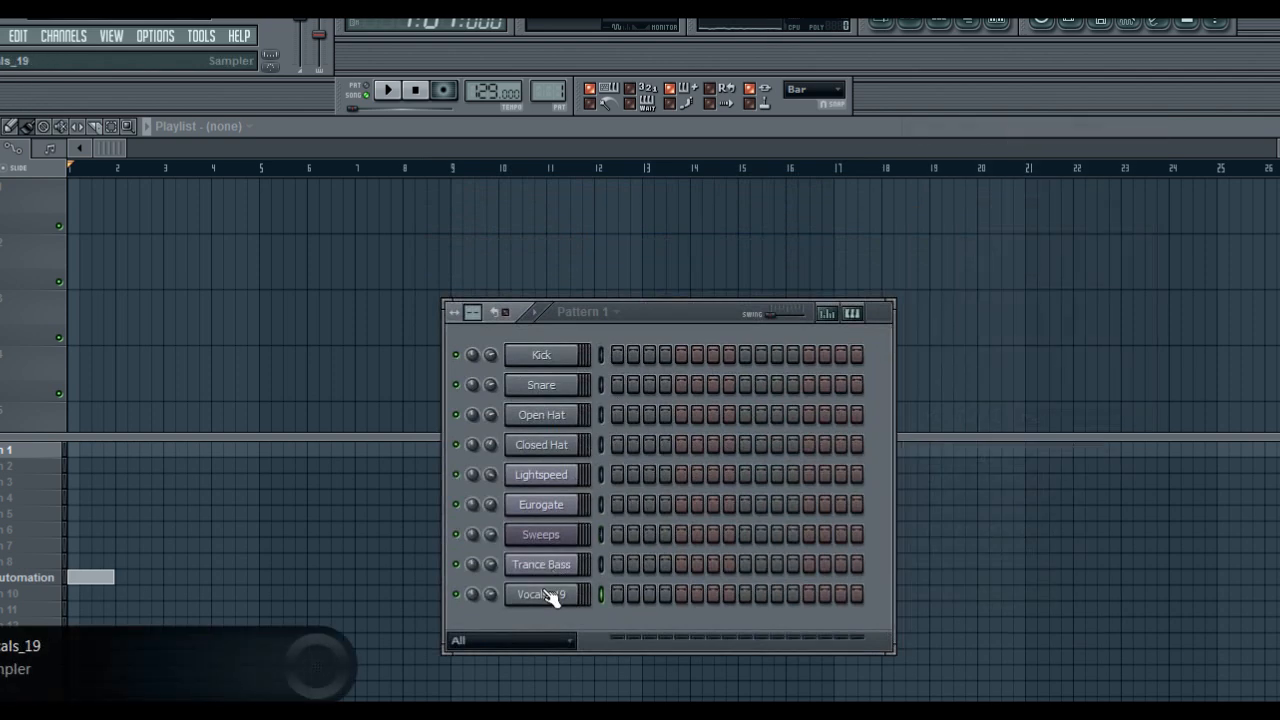
Step: Bring up the Vocals_19 channel settings and play the pattern to hear the vocal
{"action": "left_click", "coordinate": [540, 594]}
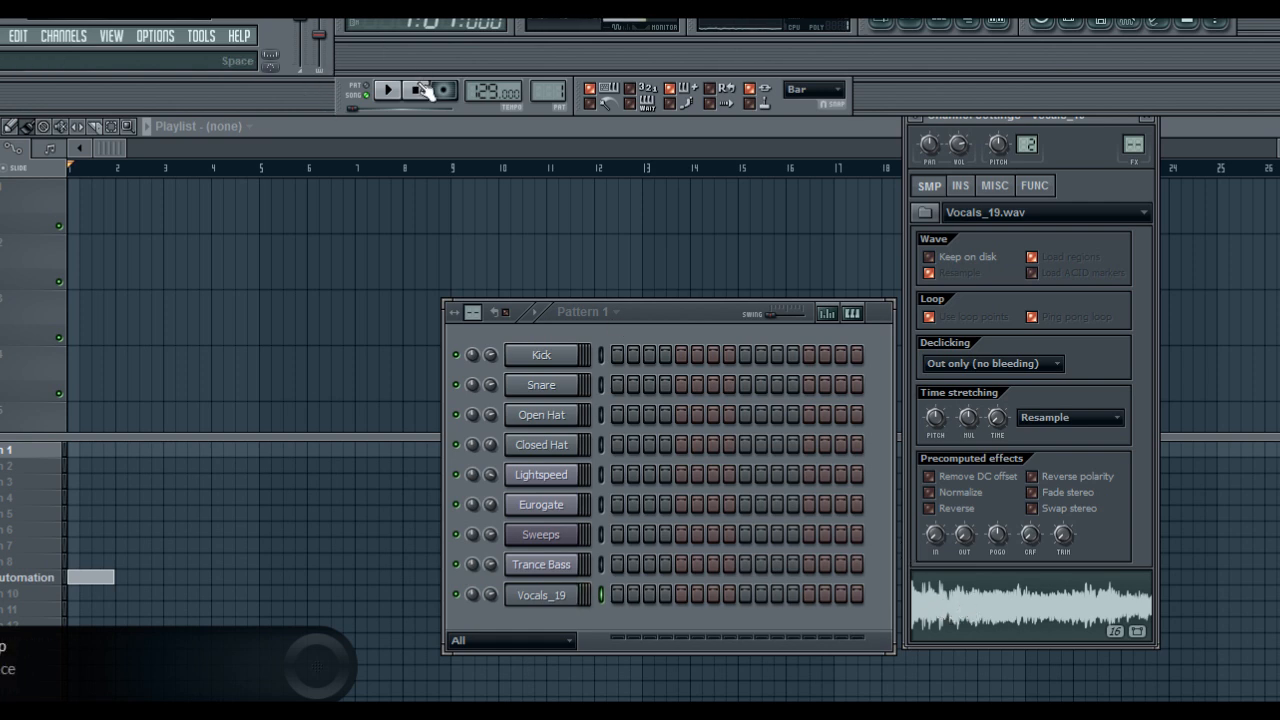
{"action": "left_click", "coordinate": [384, 90]}
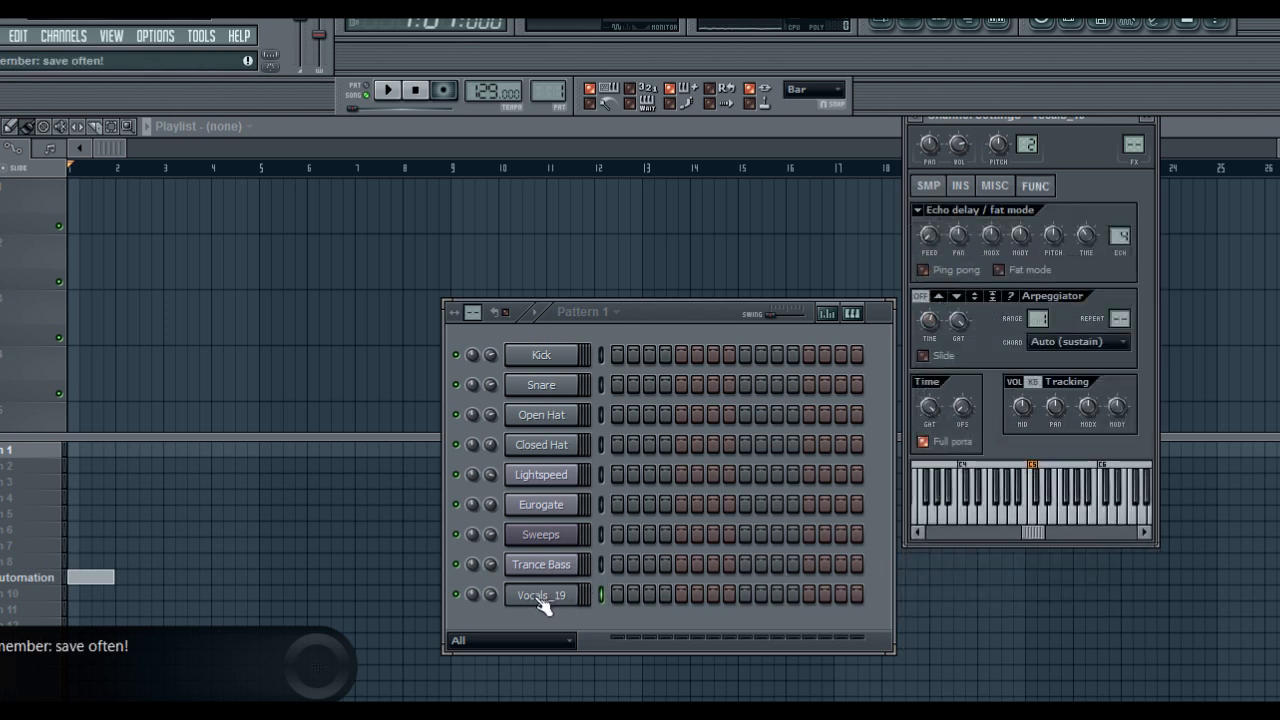
Step: Trim the vocal in Edison so the channel now holds the shortened Vocals_22.wav
{"action": "left_click", "coordinate": [928, 184]}
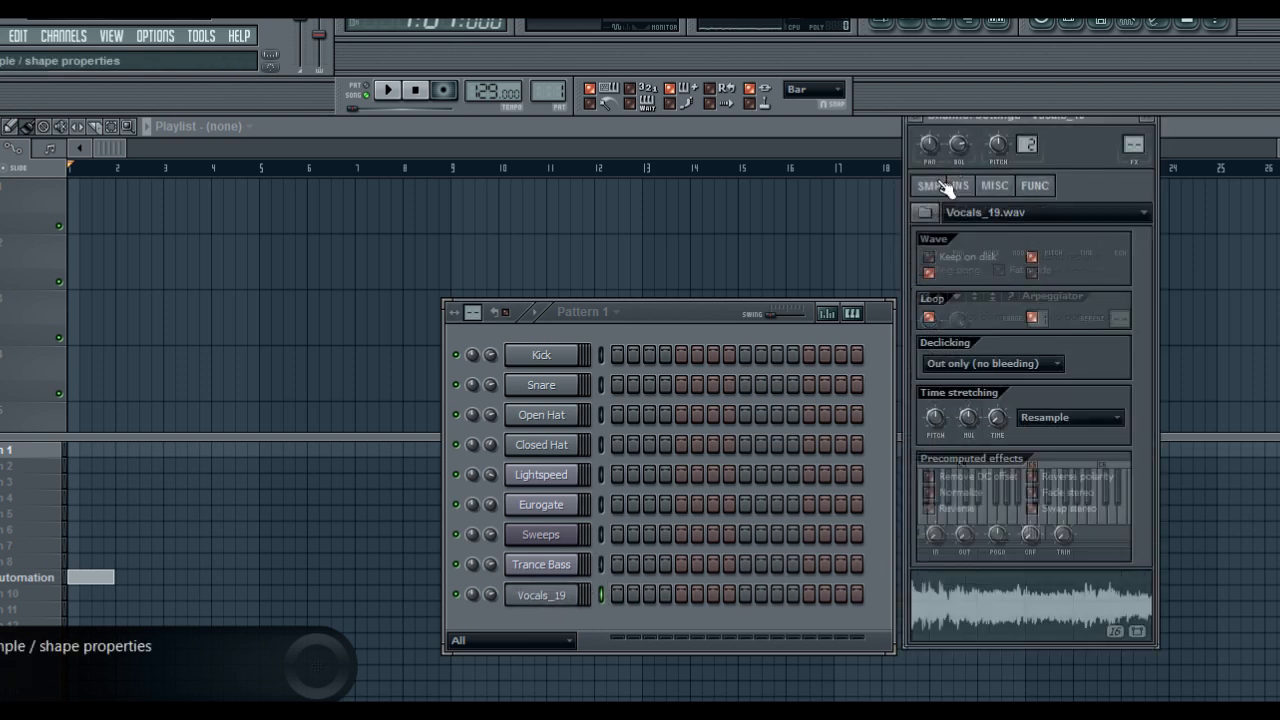
{"action": "left_click", "coordinate": [928, 184]}
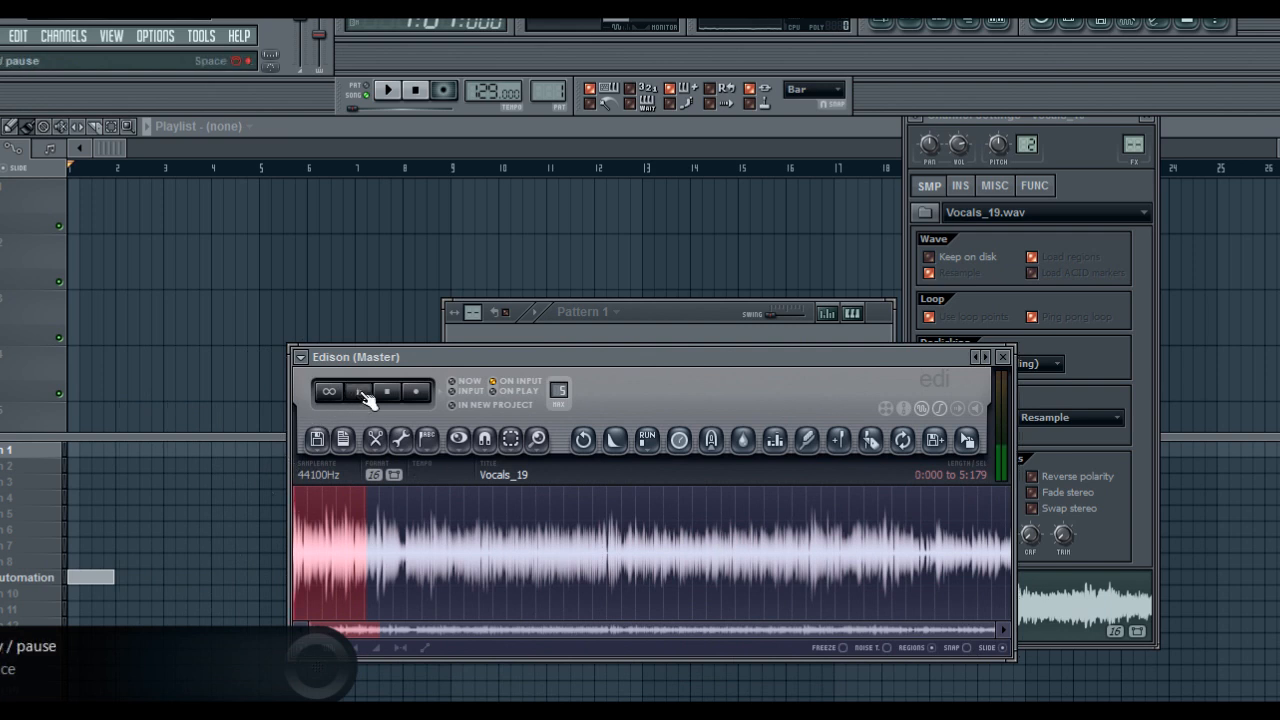
{"action": "left_click", "coordinate": [360, 390]}
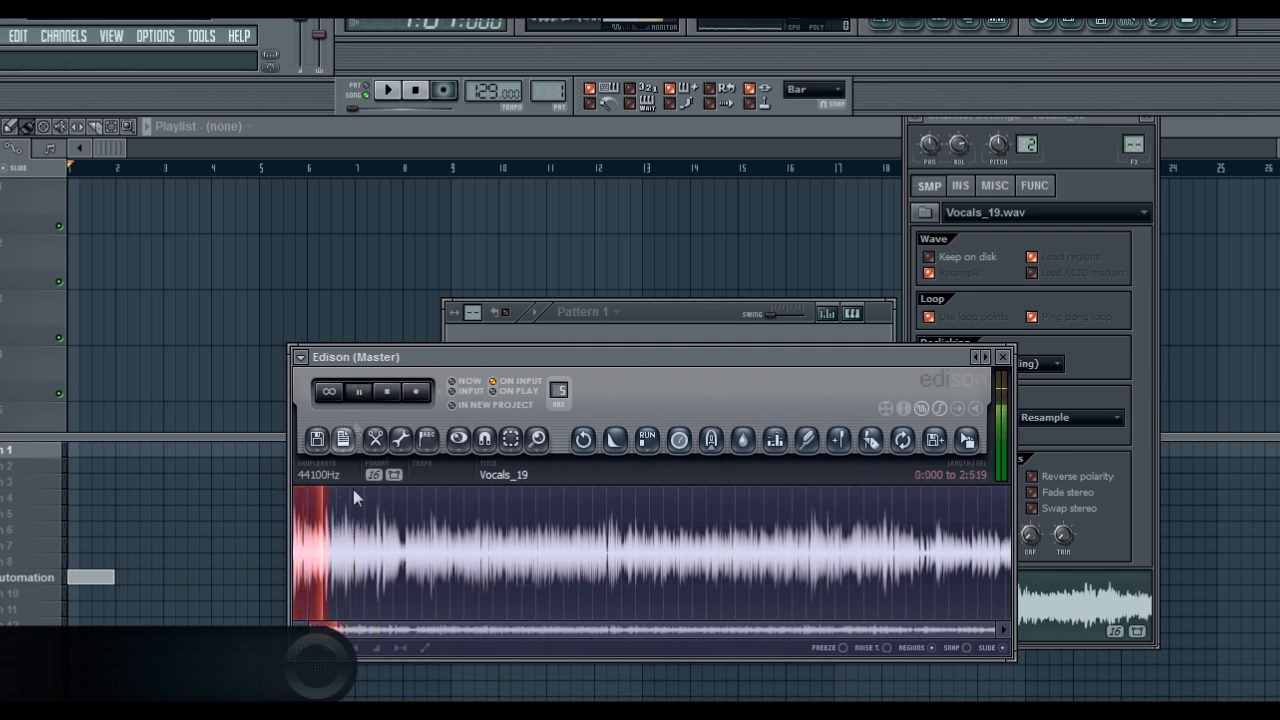
{"action": "left_click", "coordinate": [364, 390]}
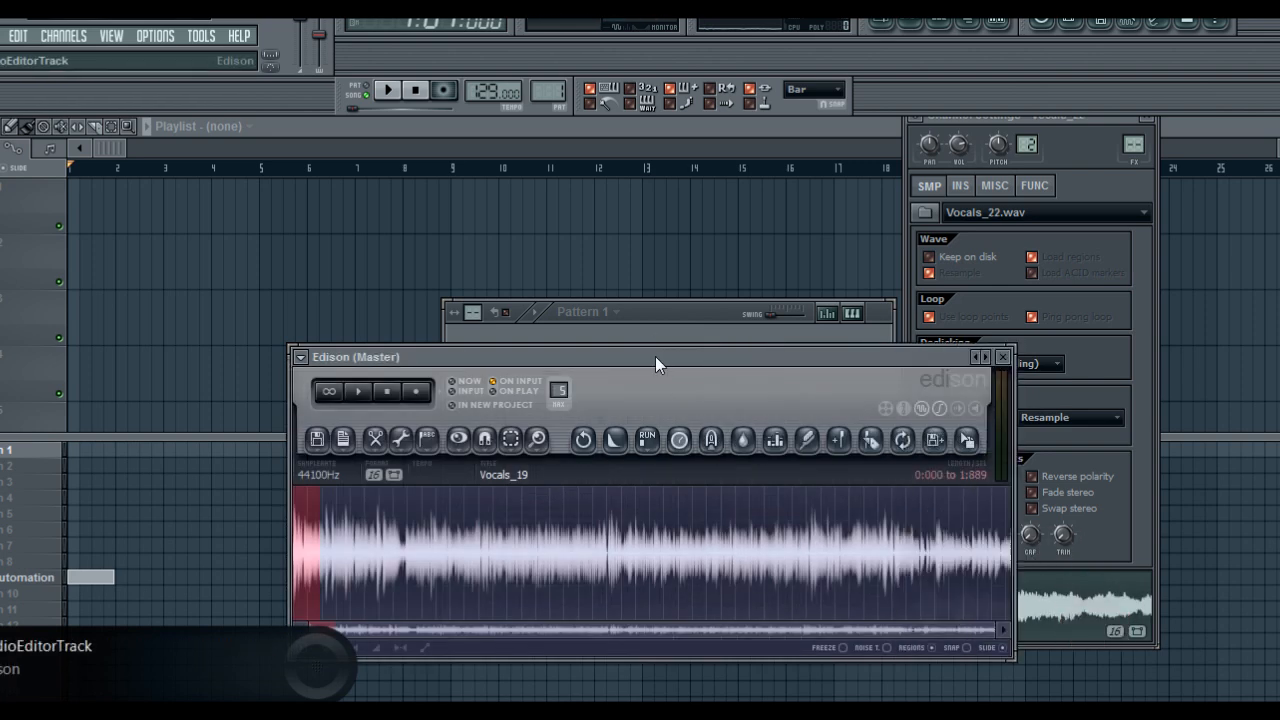
{"action": "left_click", "coordinate": [1002, 356]}
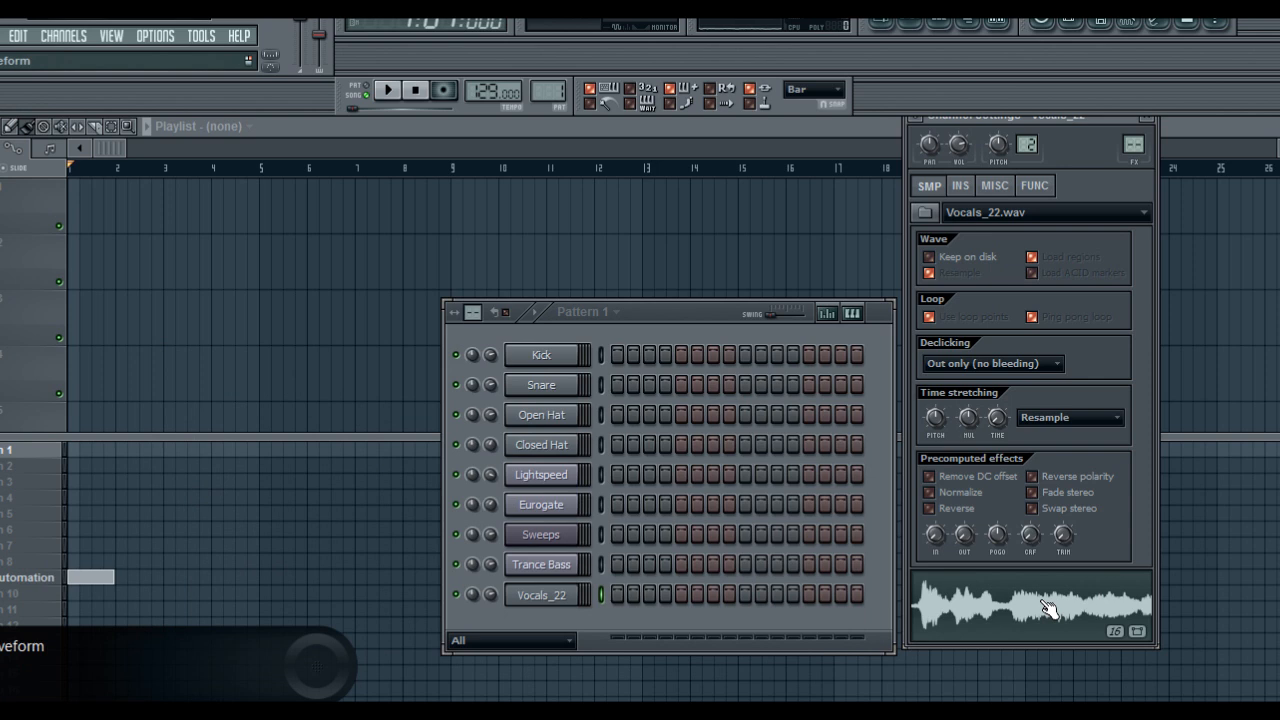
{"action": "mouse_move", "coordinate": [1020, 600]}
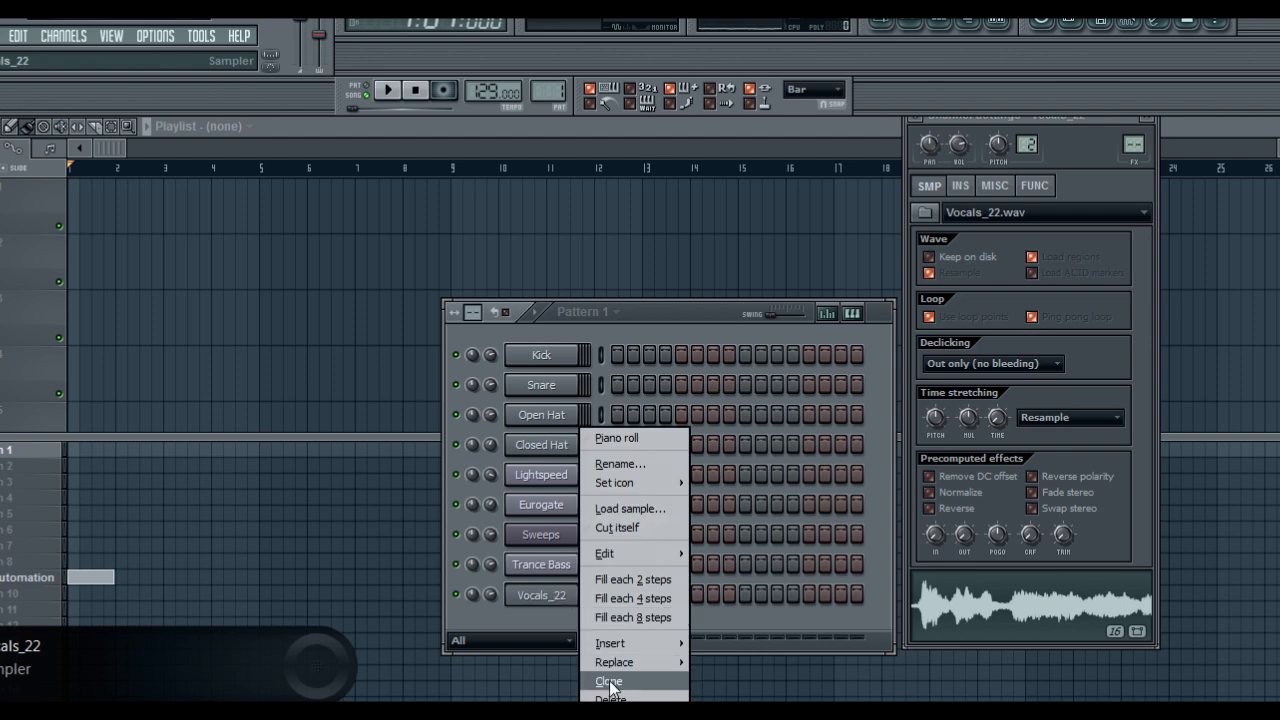
Step: Clone Vocals_22 into Vocals_22 #2 and bring up the clone's sample options
{"action": "left_click", "coordinate": [608, 680]}
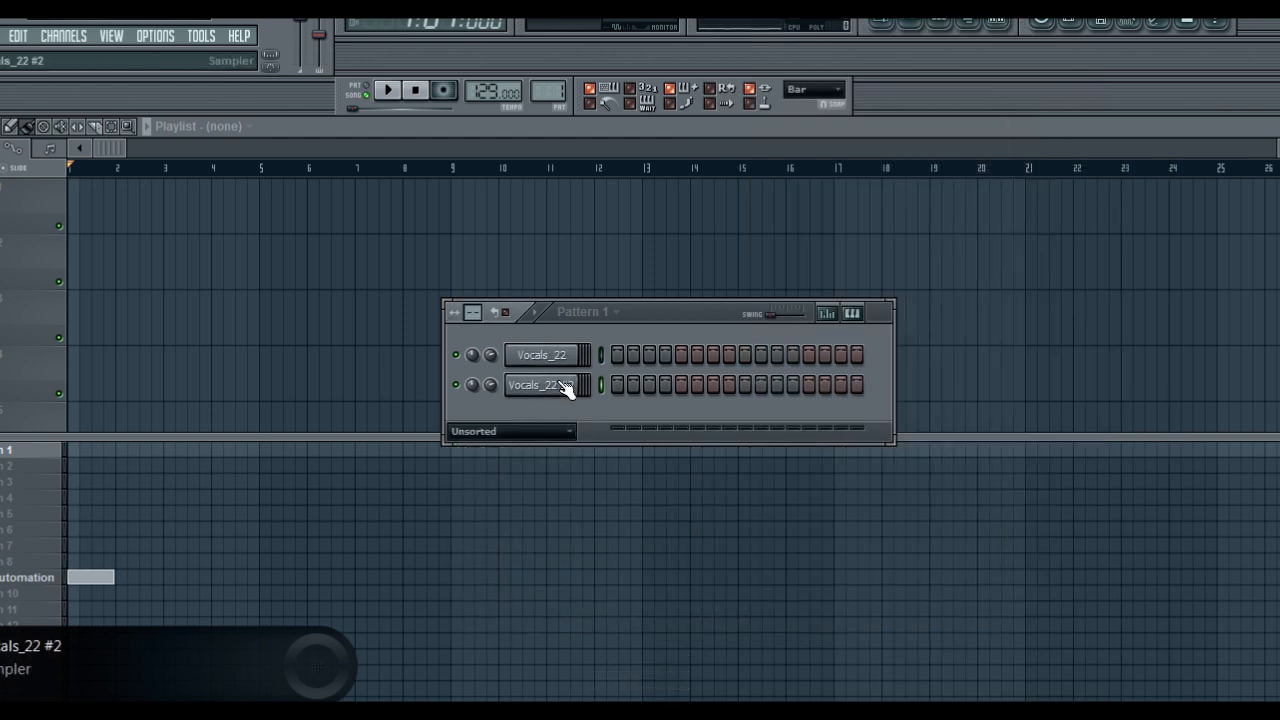
{"action": "left_click", "coordinate": [540, 384]}
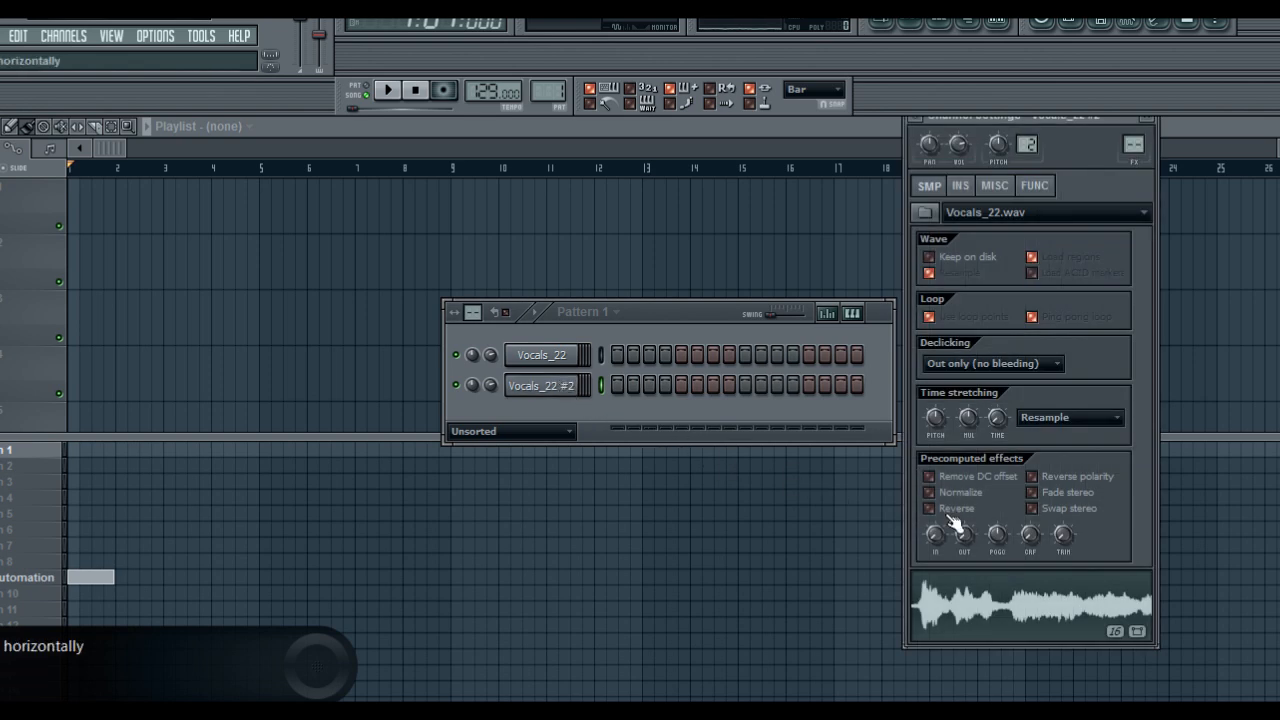
{"action": "right_click", "coordinate": [1030, 600]}
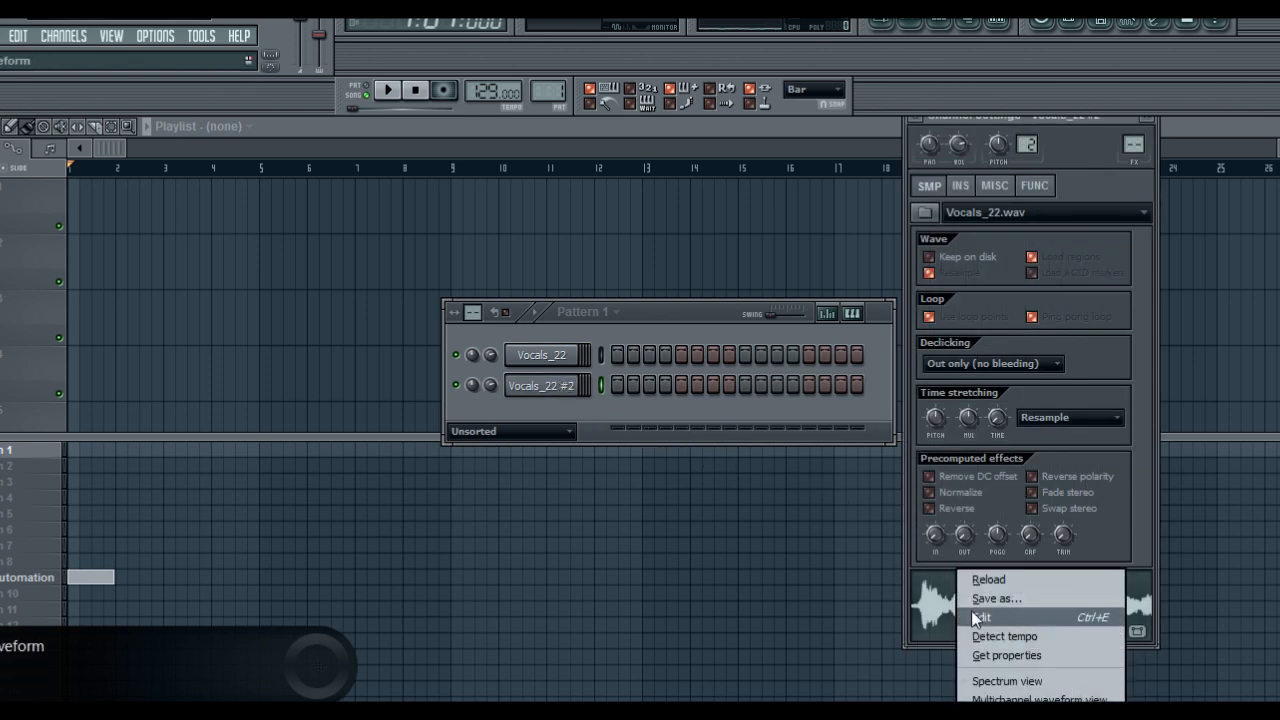
Step: Load the cloned Vocals_22 sample into Edison via the waveform's Edit option
{"action": "left_click", "coordinate": [980, 616]}
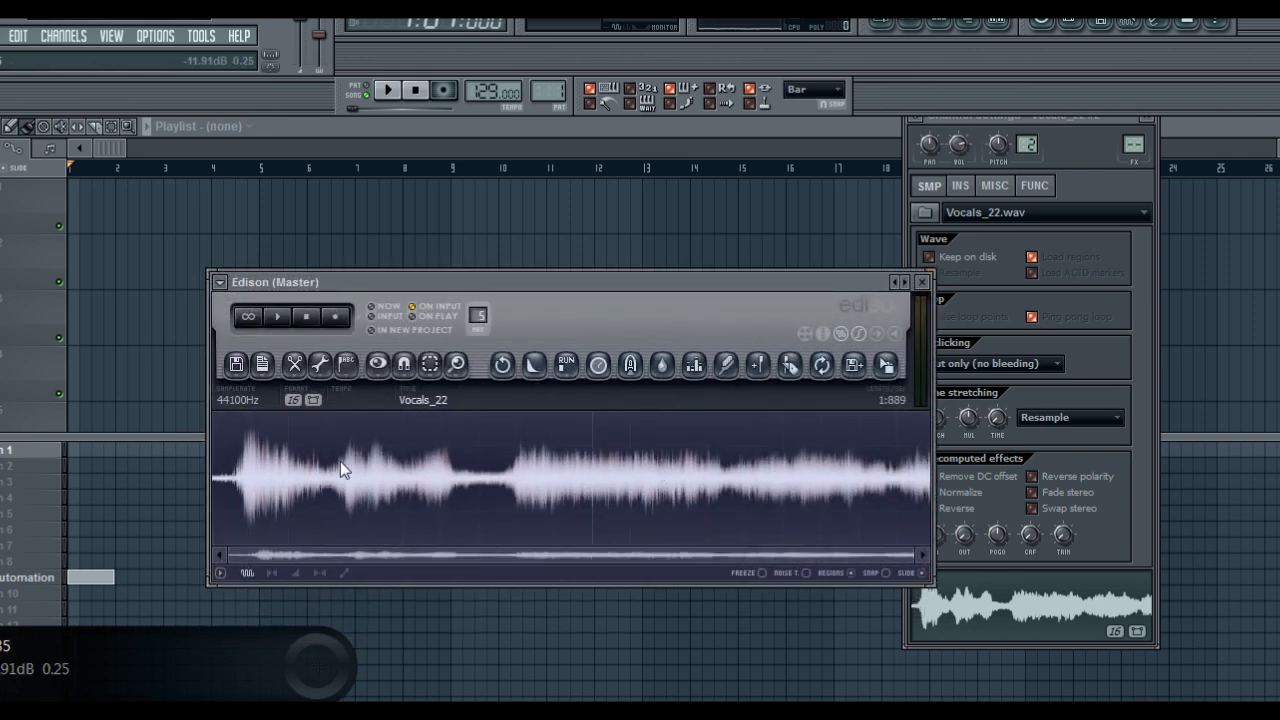
{"action": "mouse_move", "coordinate": [688, 512]}
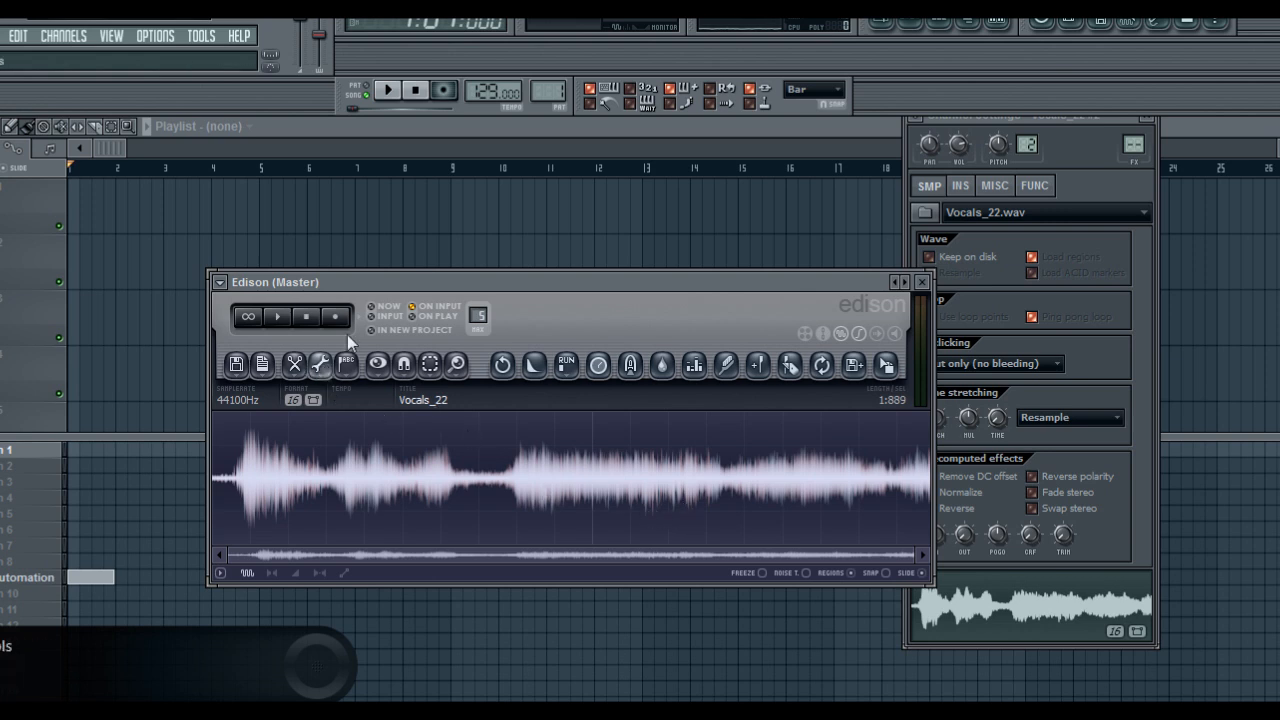
{"action": "mouse_move", "coordinate": [776, 476]}
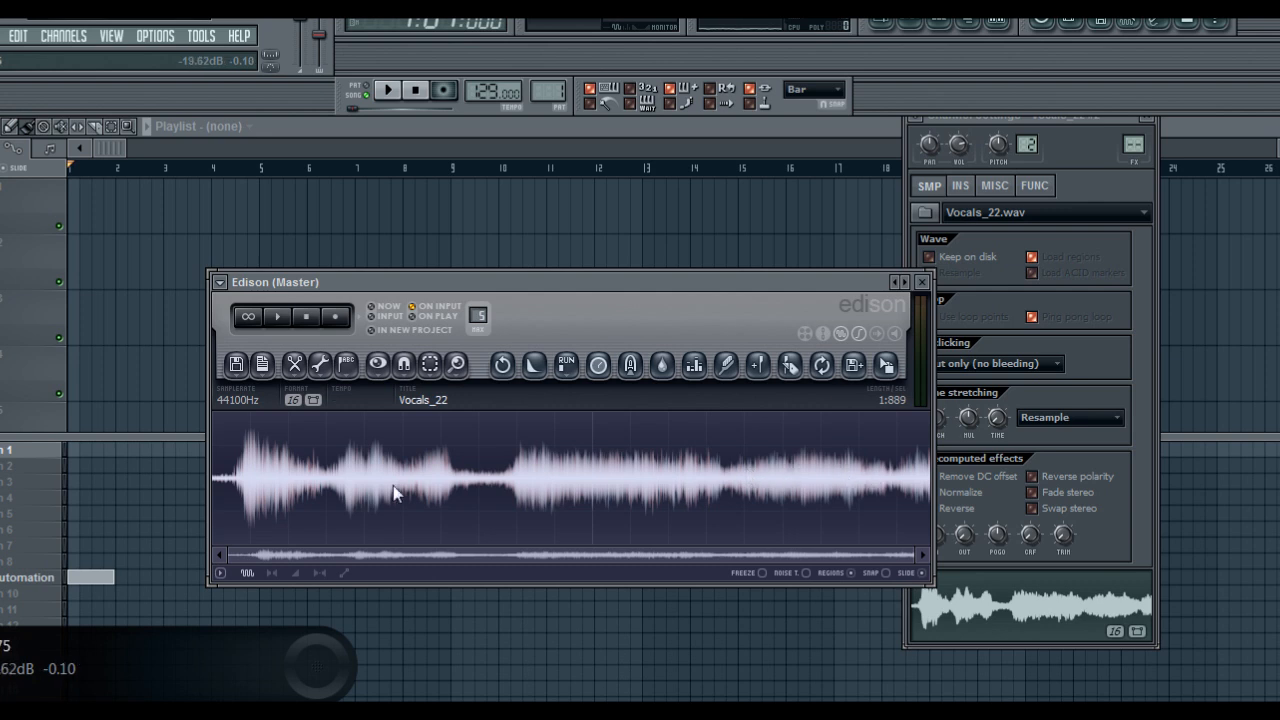
Step: Apply Edison's Blur tool with a rising envelope, previewing before accepting
{"action": "left_click", "coordinate": [296, 364]}
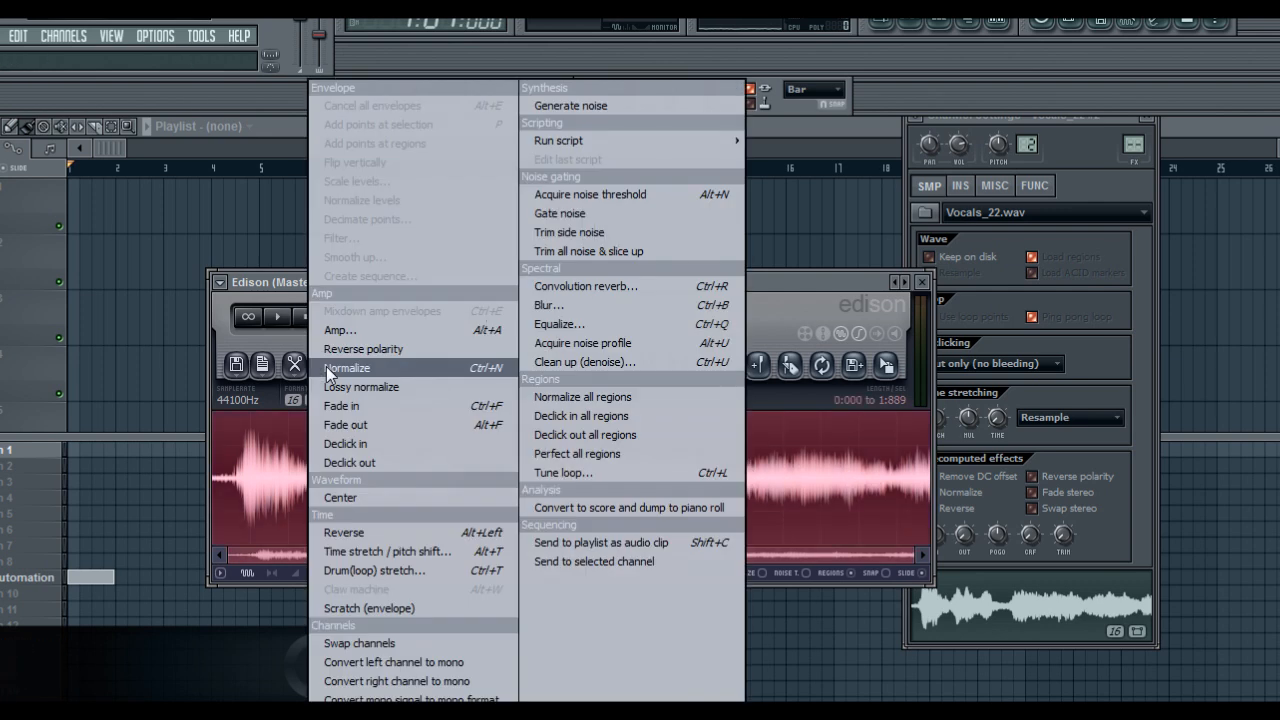
{"action": "left_click", "coordinate": [548, 304]}
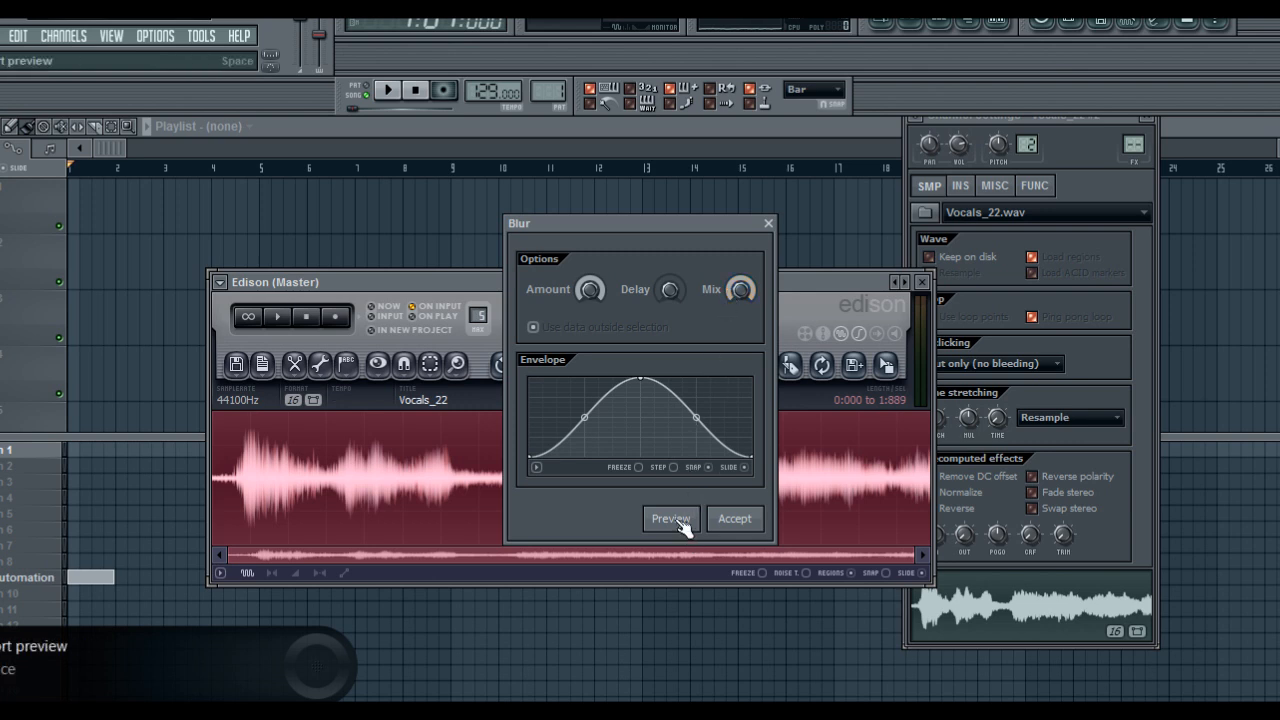
{"action": "left_click", "coordinate": [670, 518]}
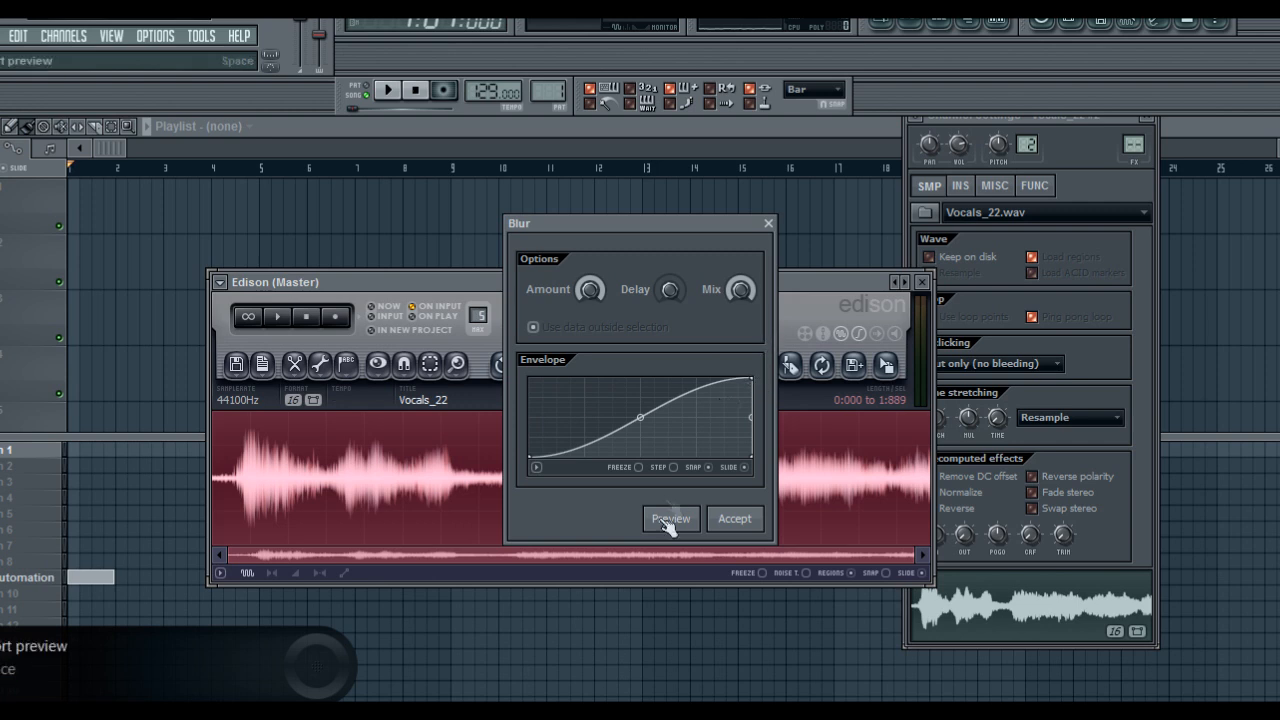
{"action": "left_click", "coordinate": [670, 518]}
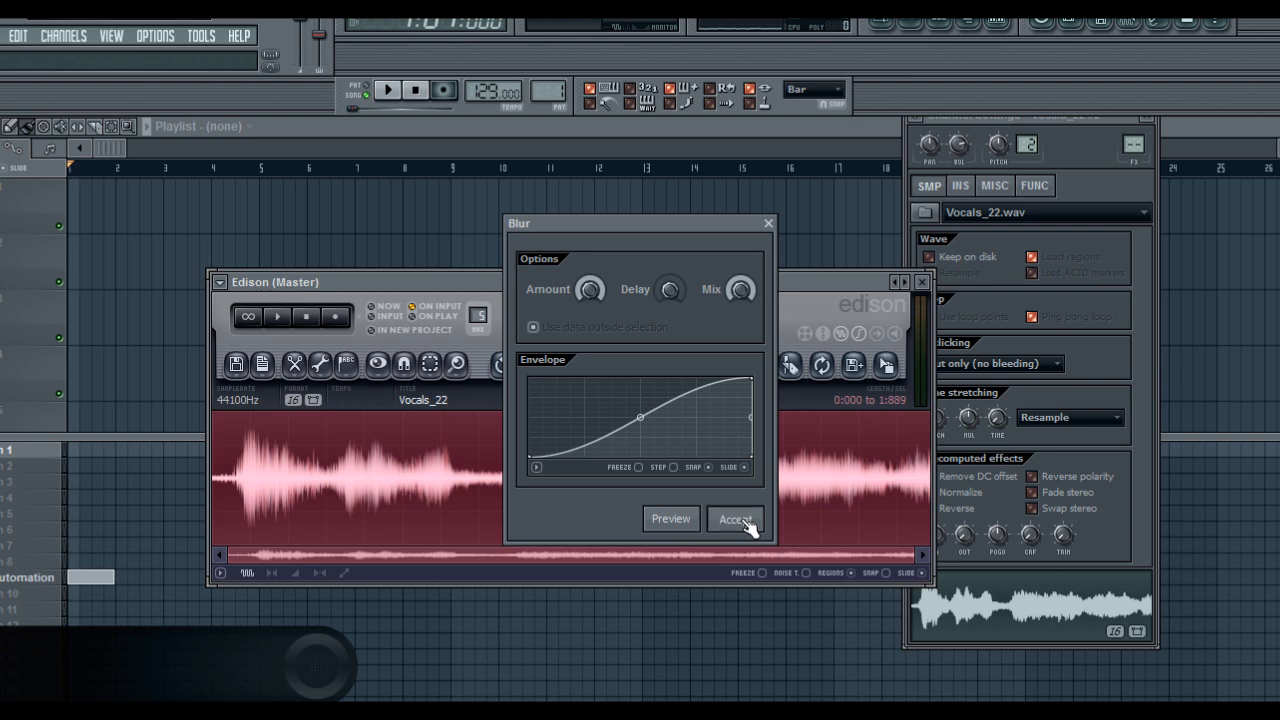
{"action": "left_click", "coordinate": [736, 520]}
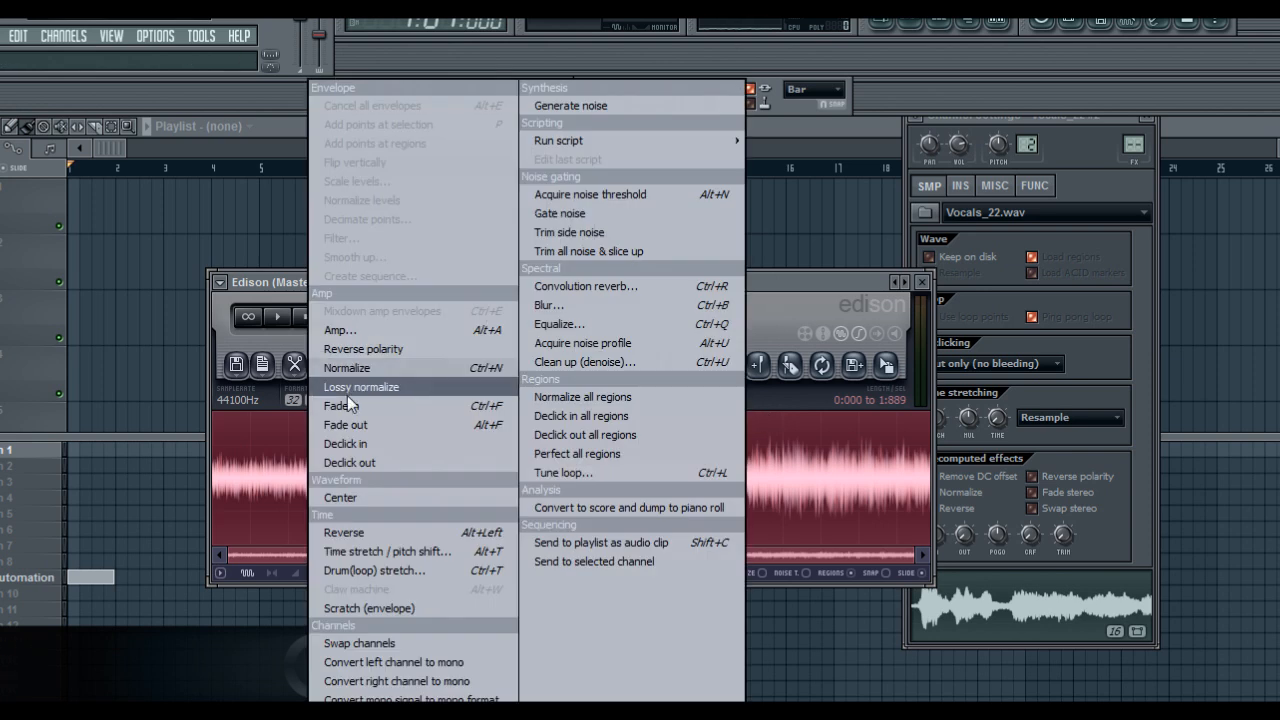
{"action": "mouse_move", "coordinate": [356, 404]}
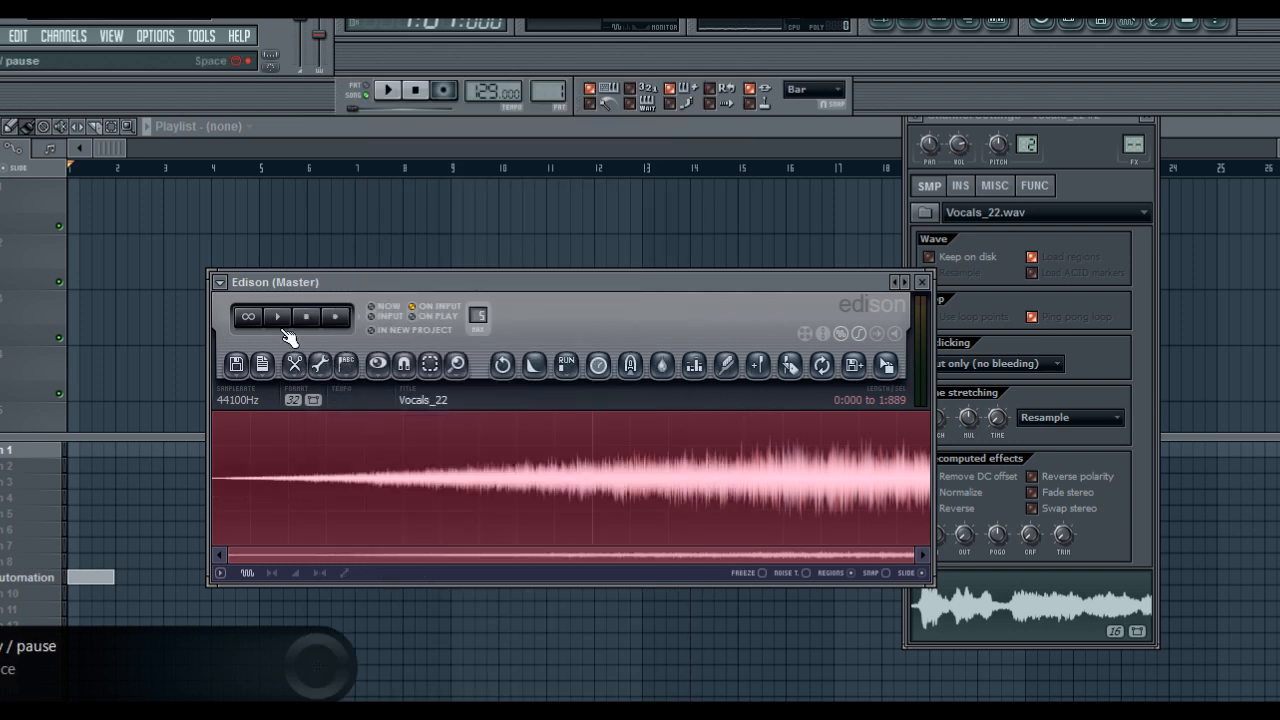
Step: Play the clone in Edison to hear its new fade-in from silence
{"action": "left_click", "coordinate": [276, 316]}
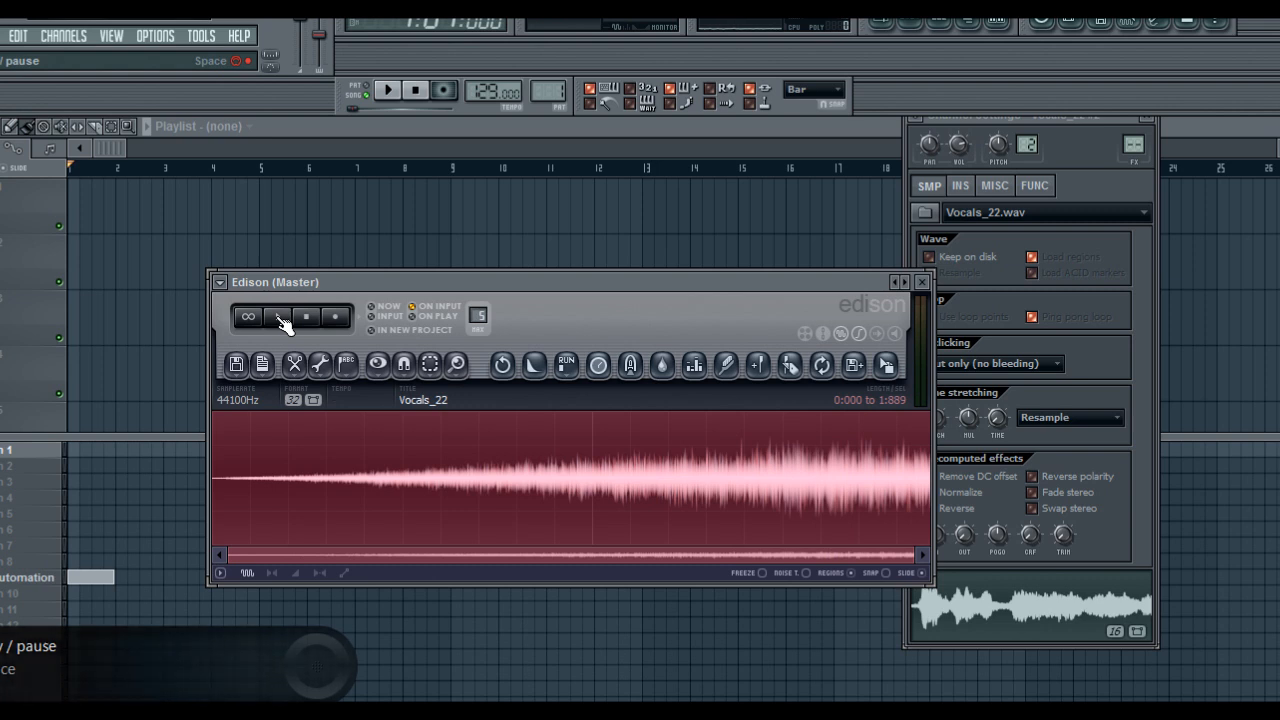
{"action": "mouse_move", "coordinate": [336, 376]}
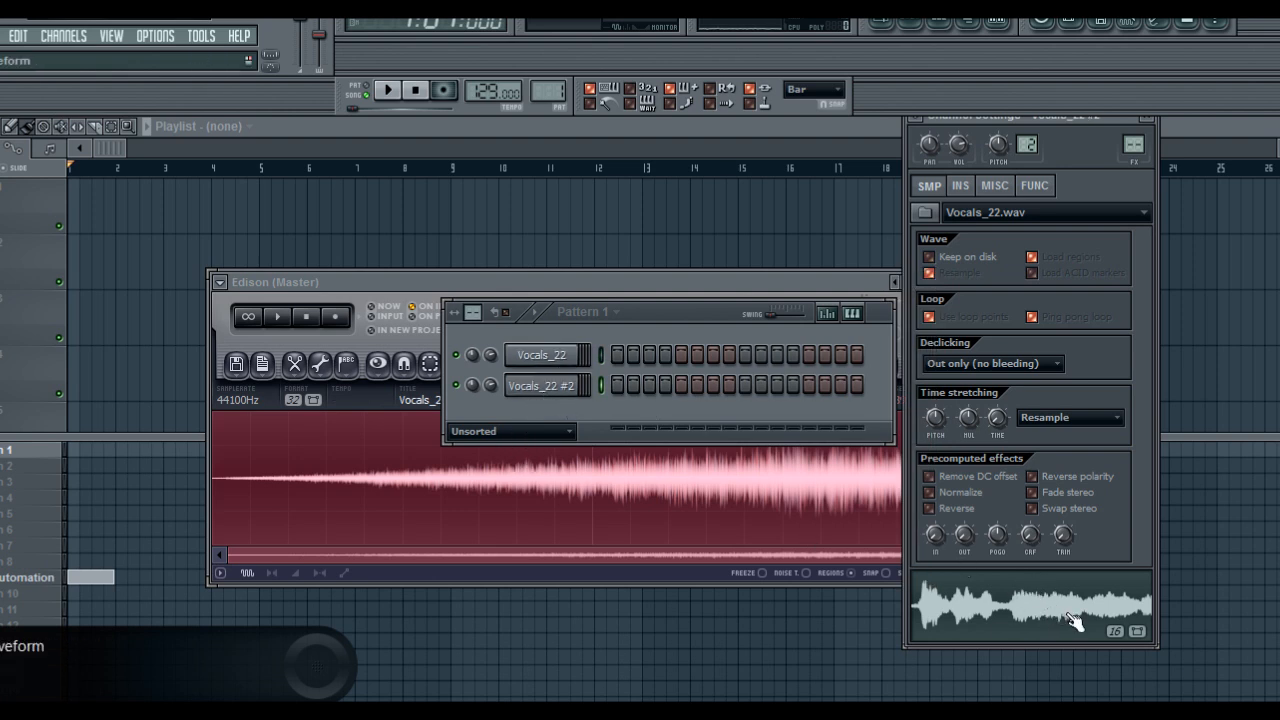
Step: Reopen the faded, blurred clone in Edison from the channel's waveform
{"action": "left_click", "coordinate": [292, 364]}
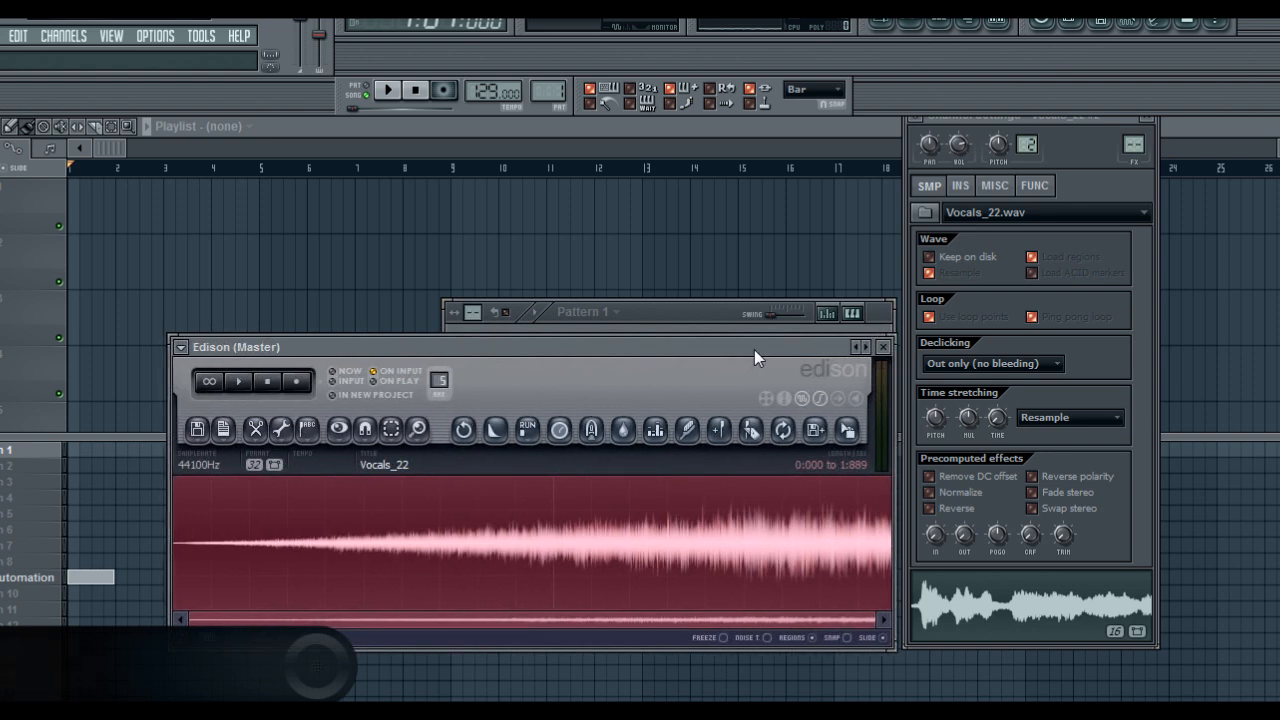
{"action": "mouse_move", "coordinate": [724, 480]}
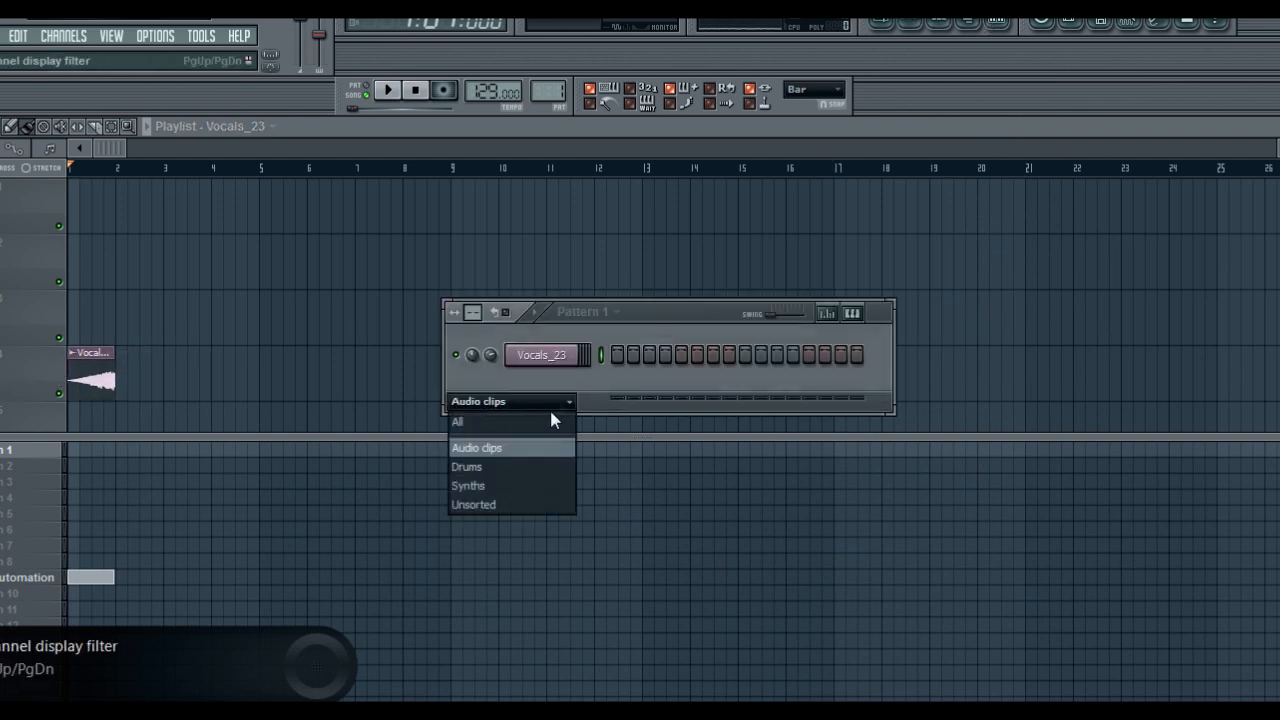
Step: Filter the playlist's channel list to show only audio clip channels
{"action": "left_click", "coordinate": [456, 420]}
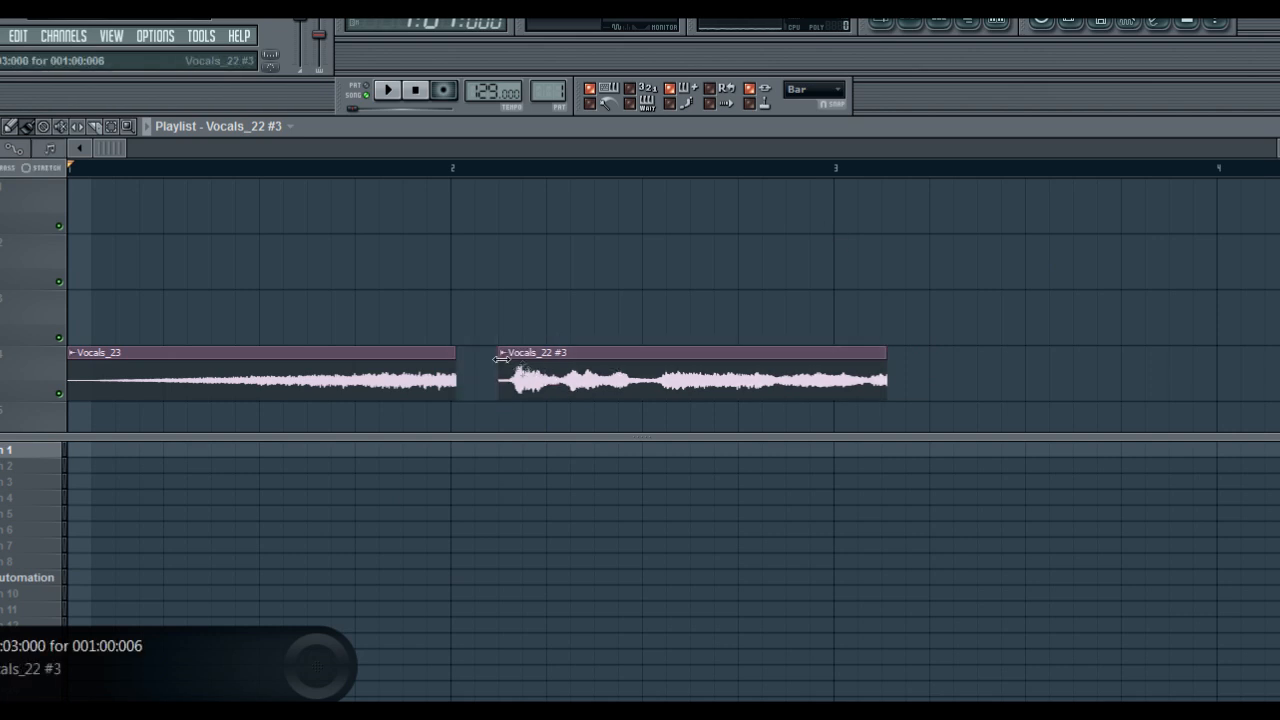
Step: Check Vocals_22 #3 in Edison, butt it against Vocals_23's end, and play back the join
{"action": "double_click", "coordinate": [690, 376]}
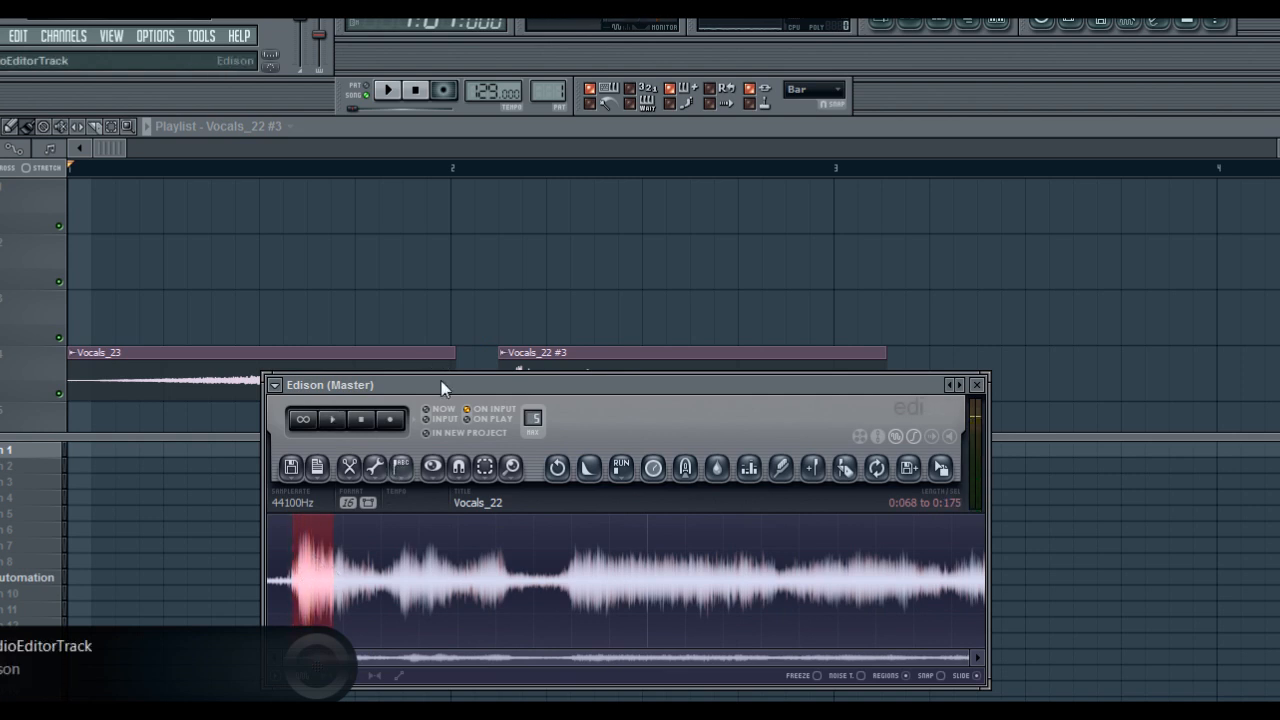
{"action": "left_click", "coordinate": [976, 384]}
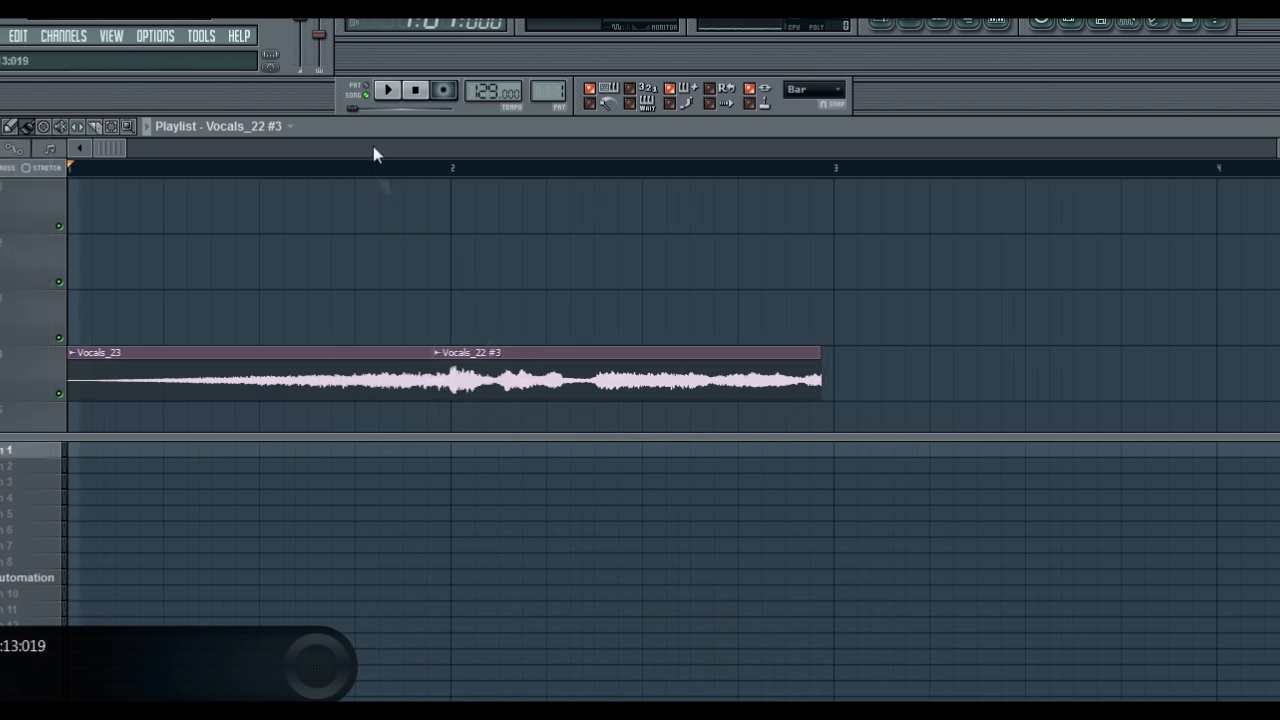
{"action": "left_click", "coordinate": [388, 90]}
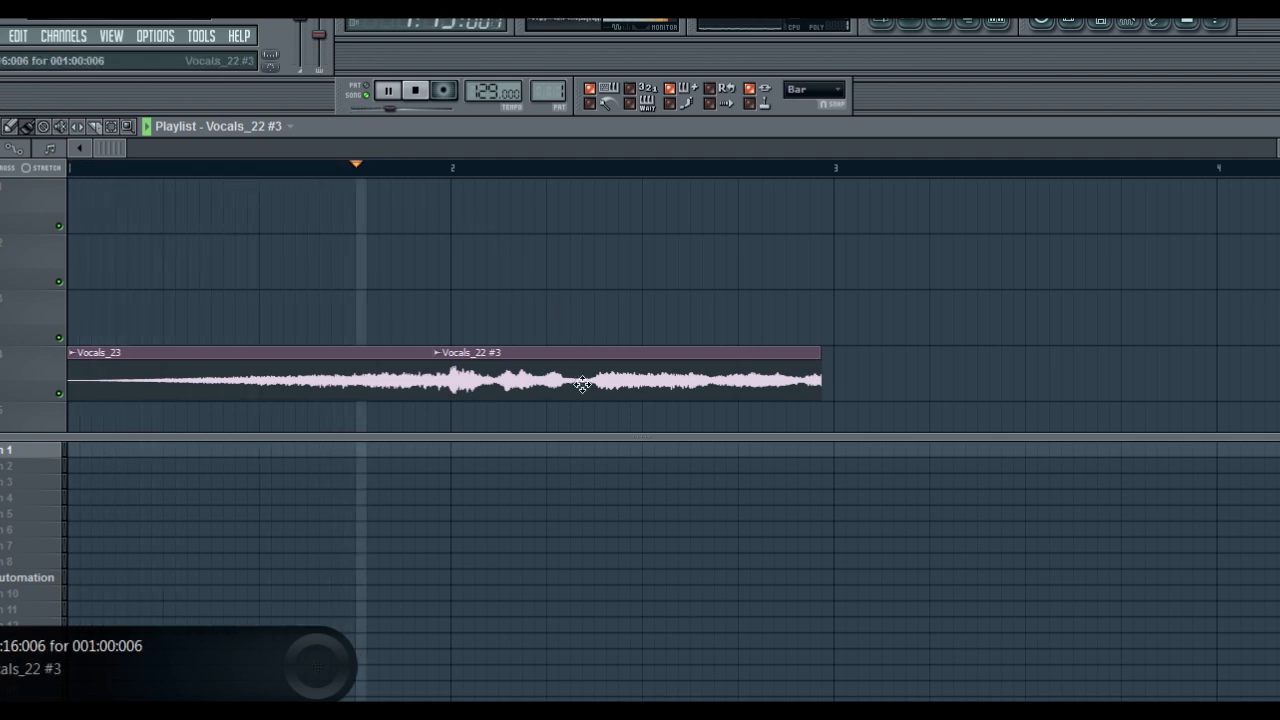
{"action": "left_click", "coordinate": [388, 90]}
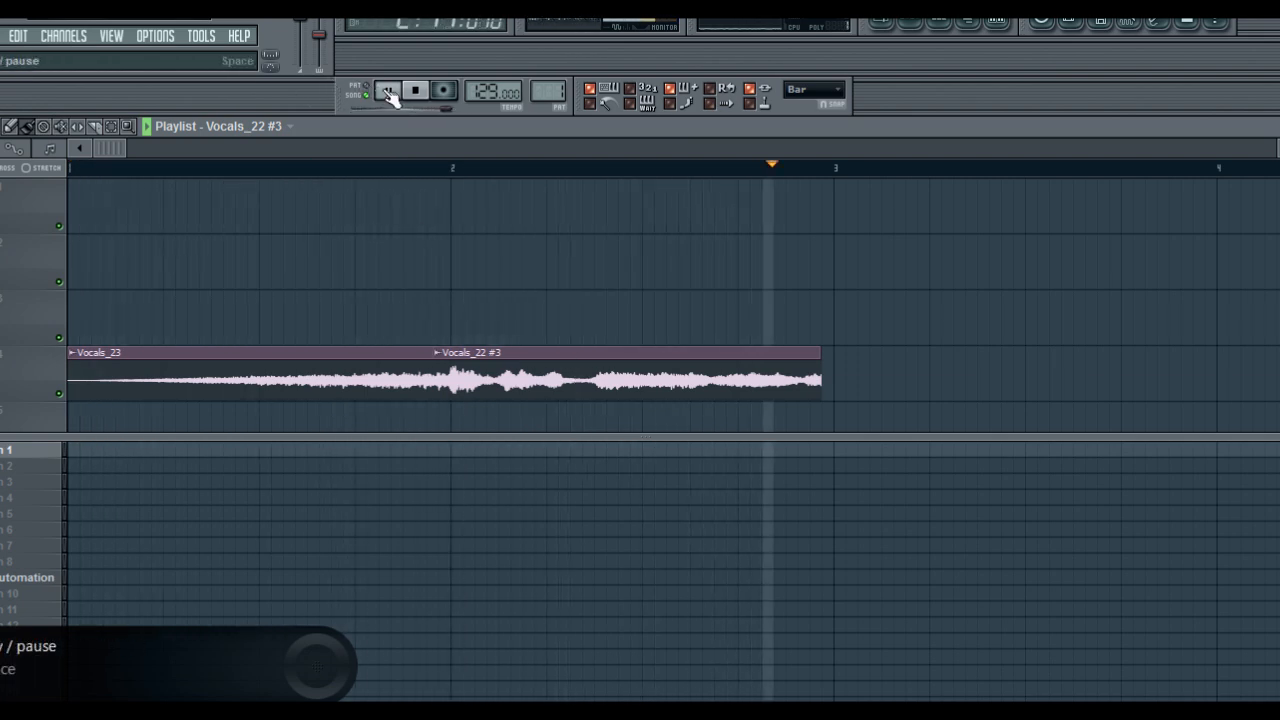
{"action": "left_click", "coordinate": [388, 90]}
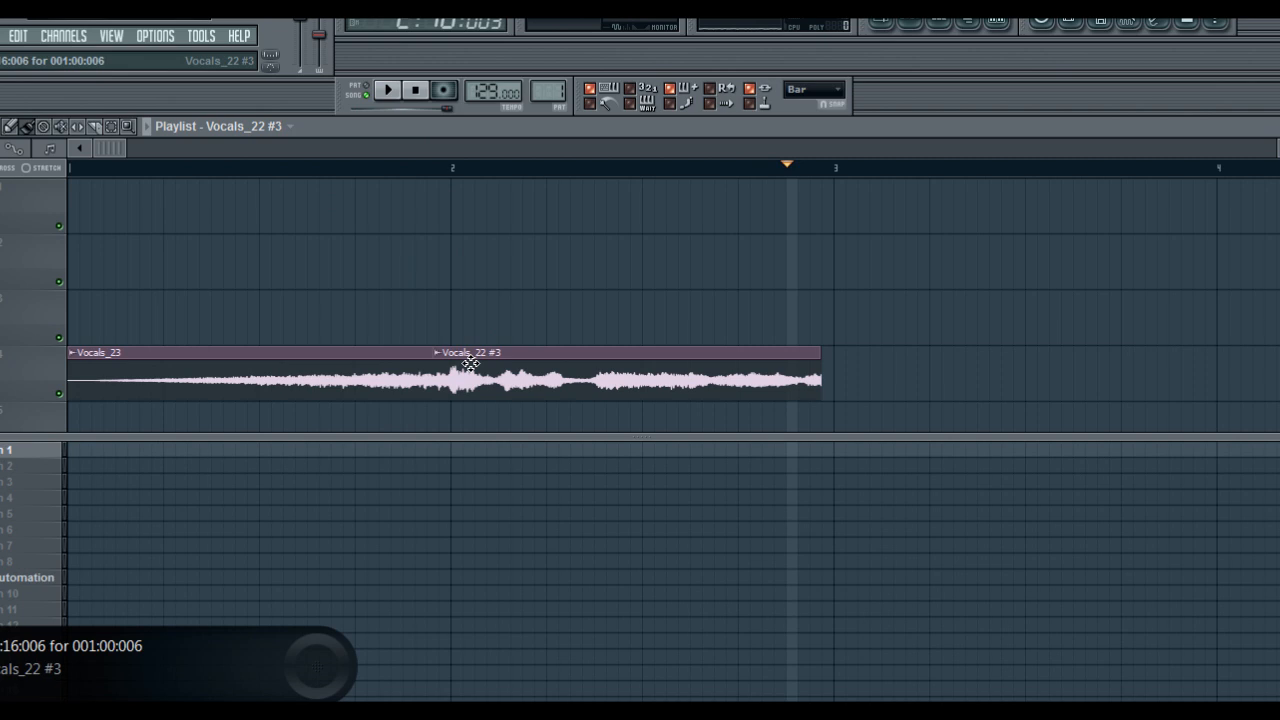